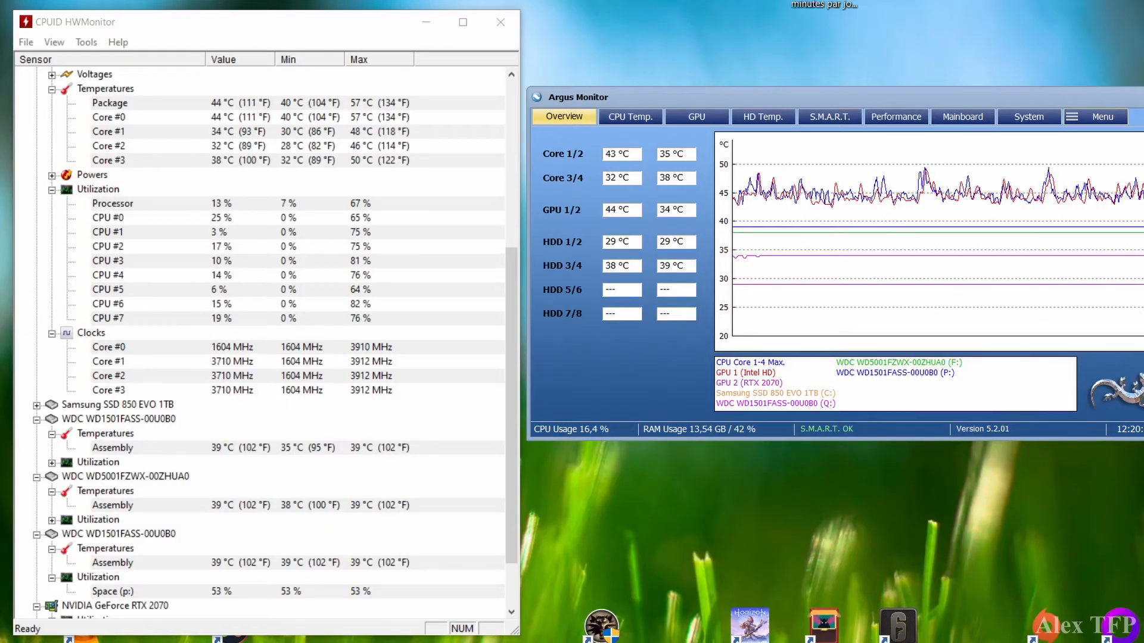
From Settings > Mainboard / Temperatures, open the Nuvoton chip's ten-channel temperature sensor configuration.
{"action": "left_click", "coordinate": [1095, 116]}
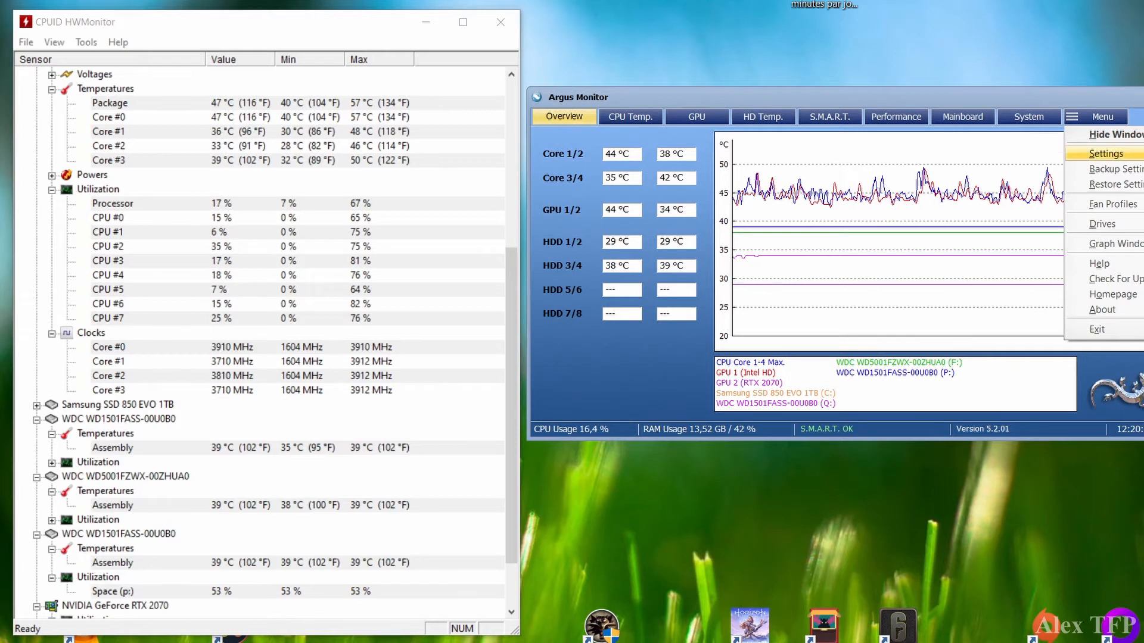
{"action": "left_click", "coordinate": [1105, 153]}
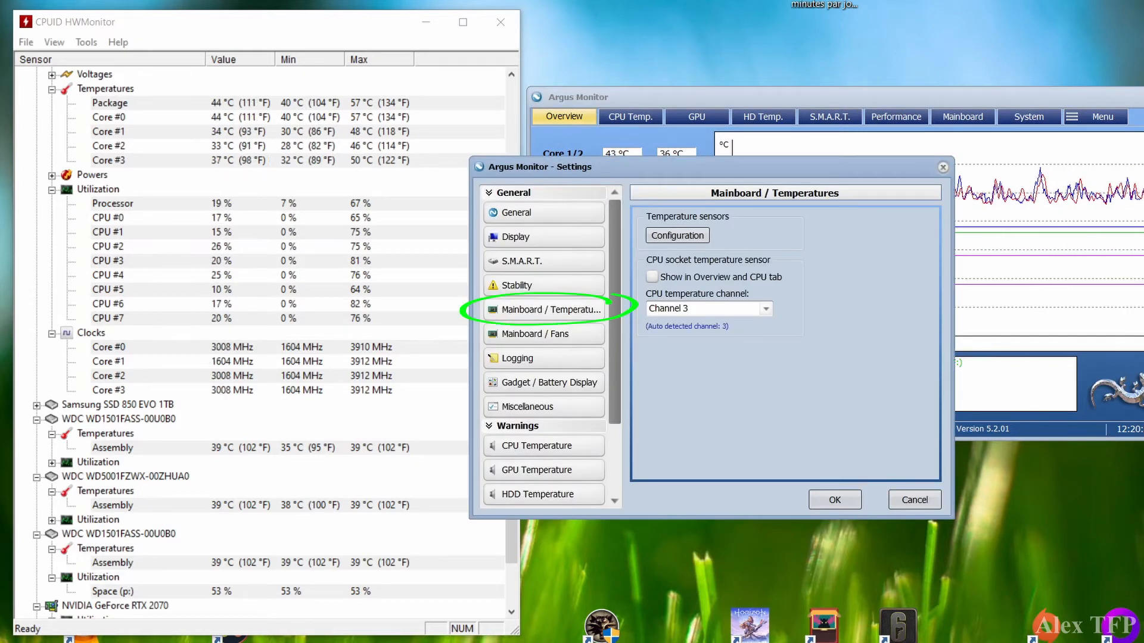
{"action": "left_click", "coordinate": [676, 234]}
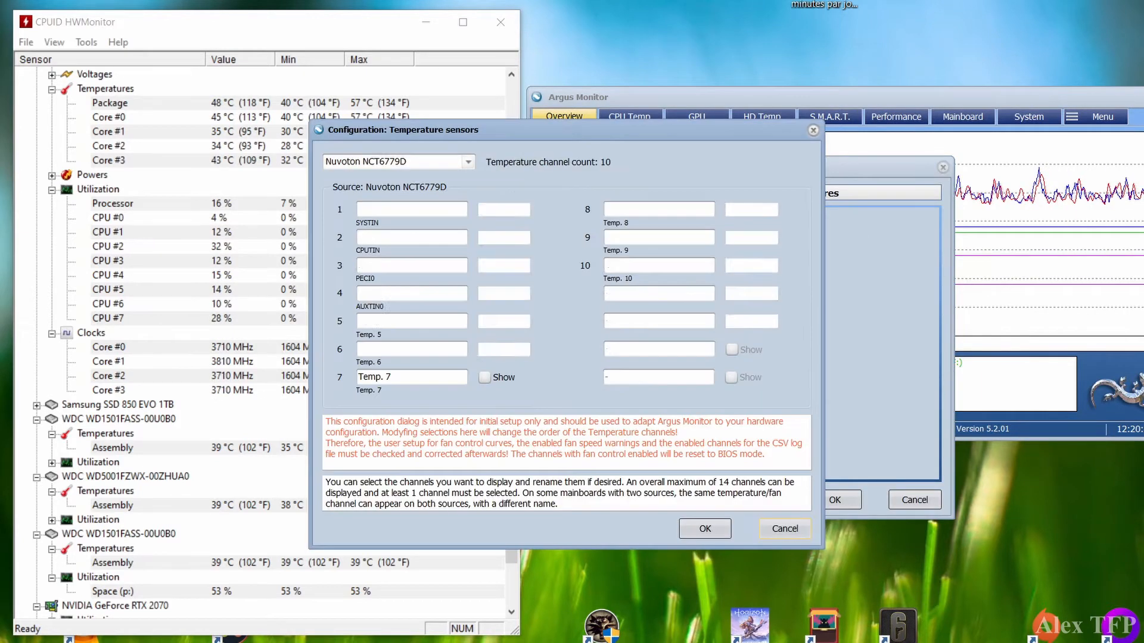